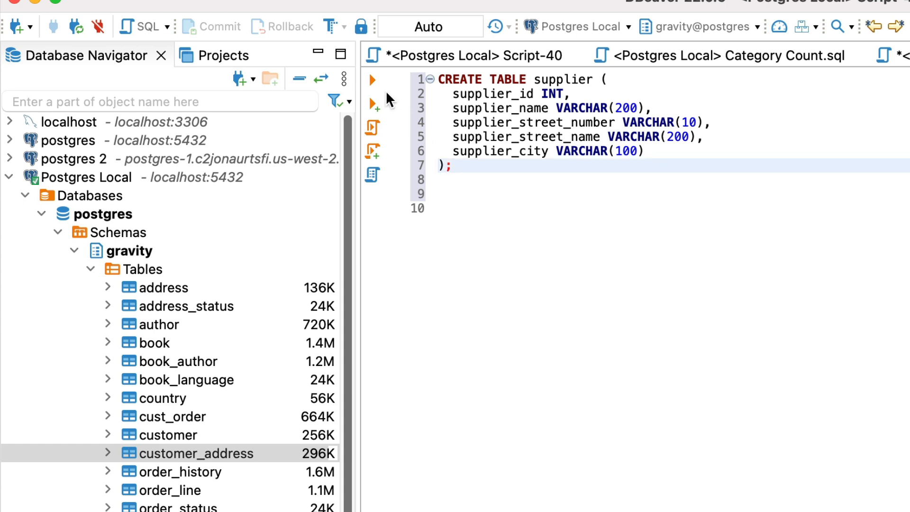
{"action": "mouse_move", "coordinate": [710, 268]}
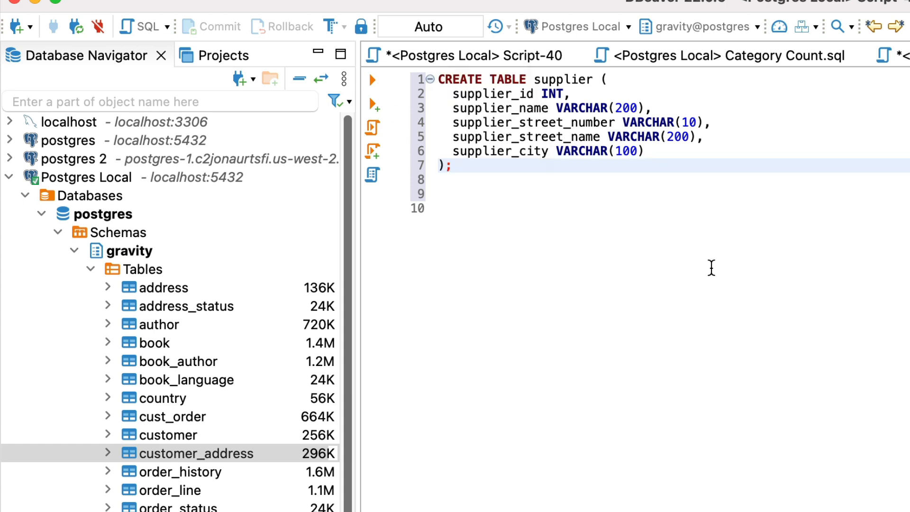
{"action": "mouse_move", "coordinate": [735, 253]}
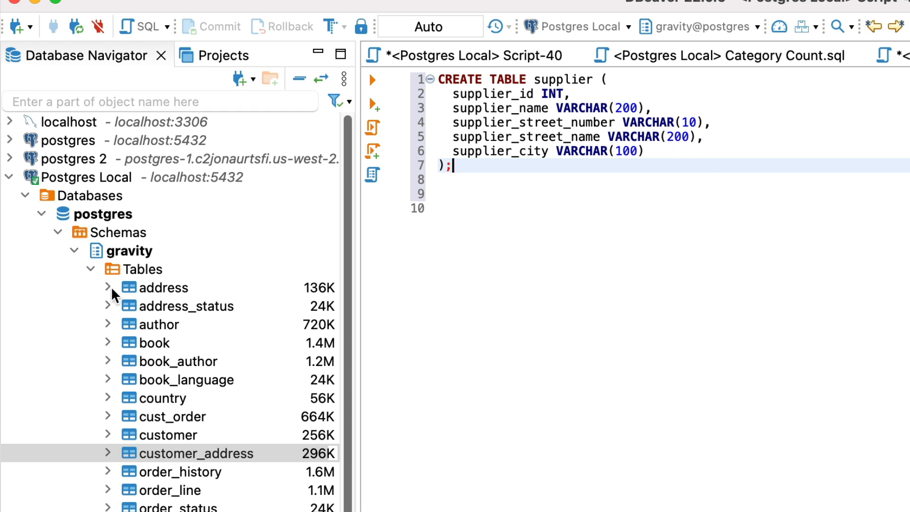
Step: Expand the address table under gravity > Tables in Database Navigator to list its columns
{"action": "left_click", "coordinate": [108, 287]}
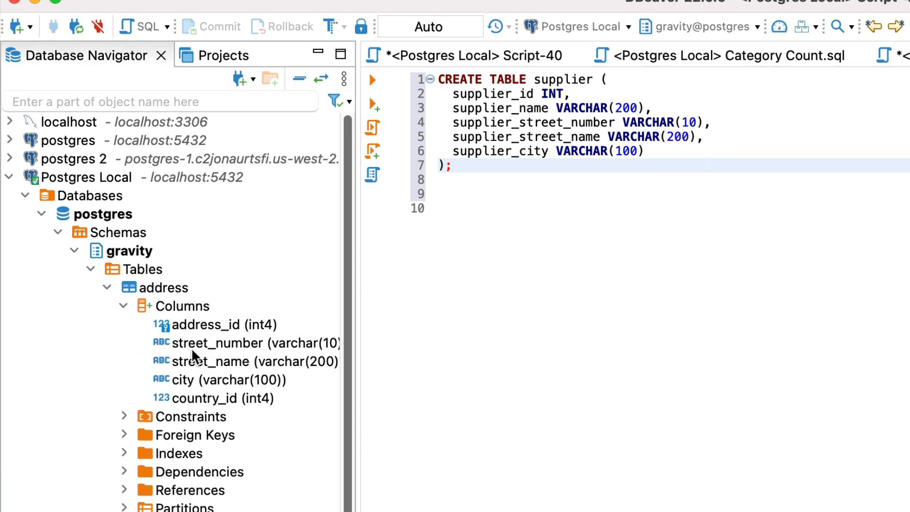